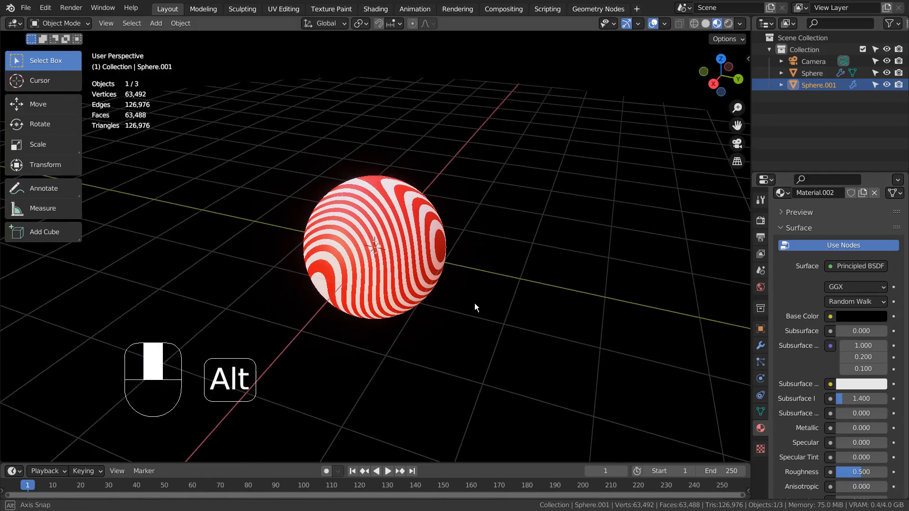
Orbit around the striped sphere, then display Material.001's full shader node tree.
left_click_drag(476, 308, 604, 316)
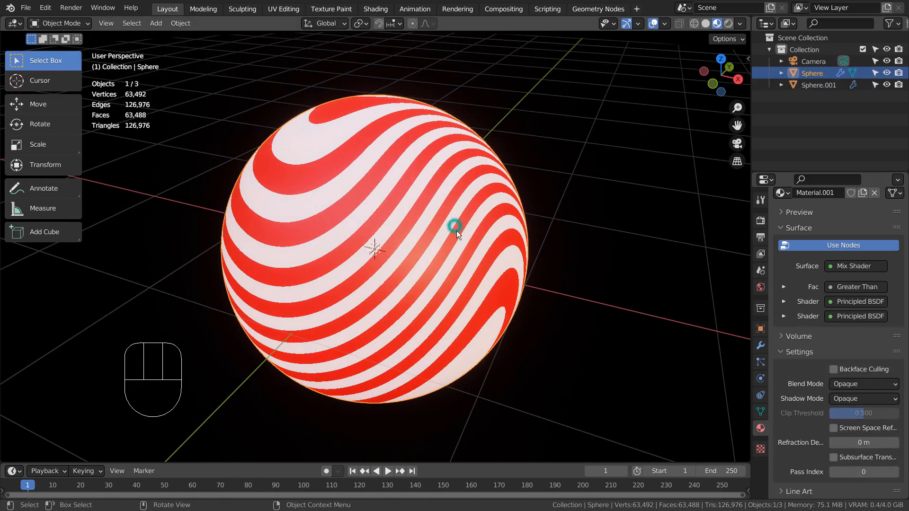
key("Alt")
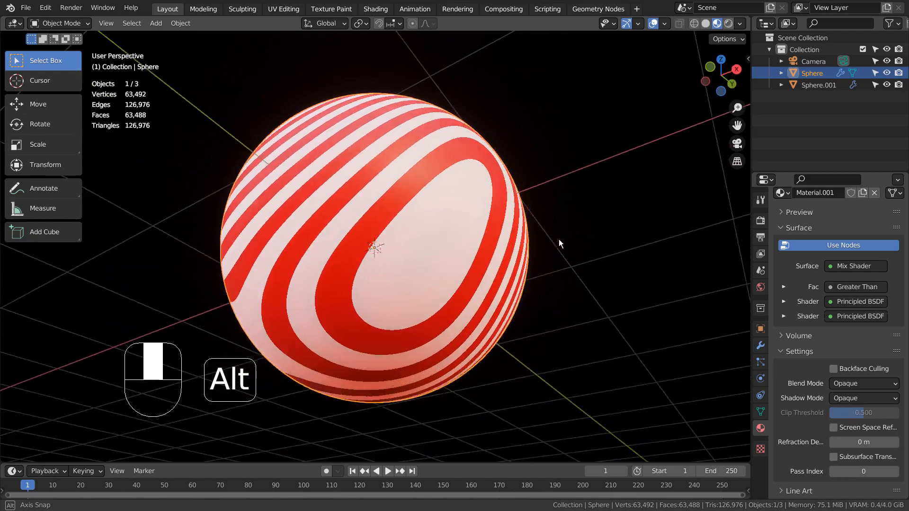
left_click_drag(560, 243, 426, 394)
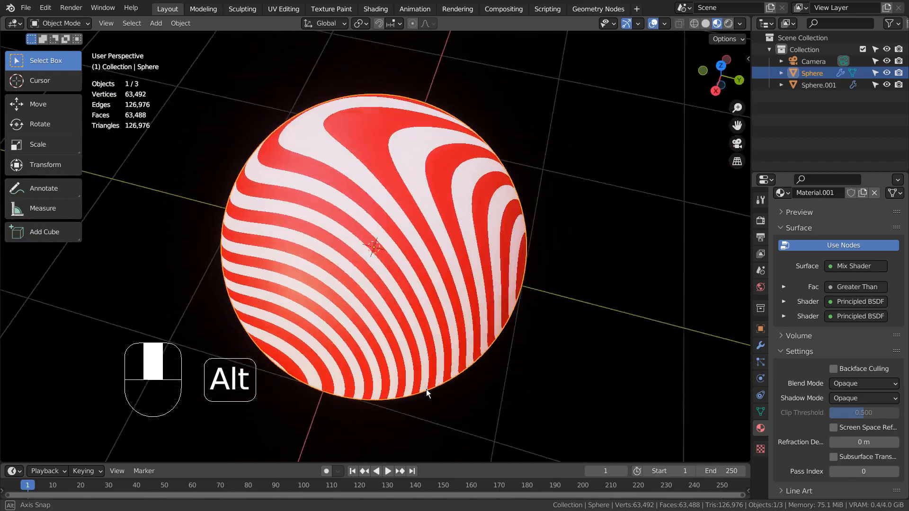
left_click_drag(427, 395, 362, 179)
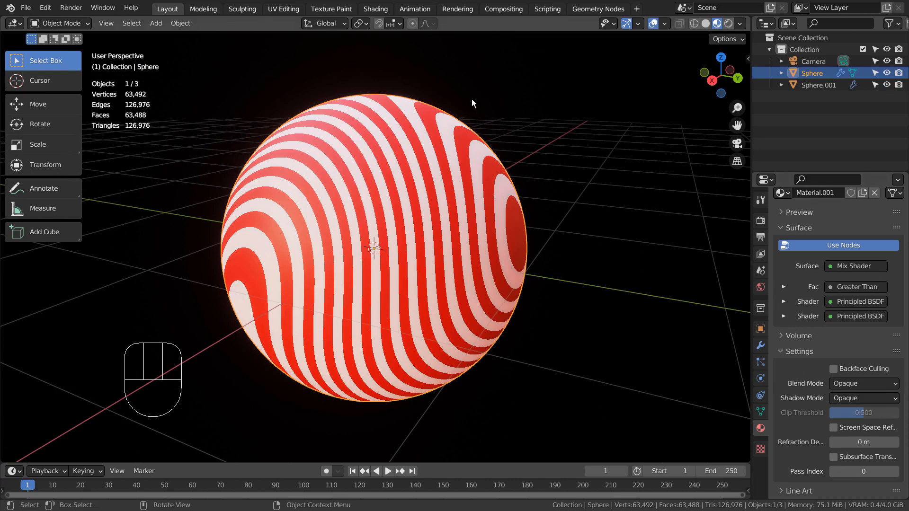
left_click(375, 9)
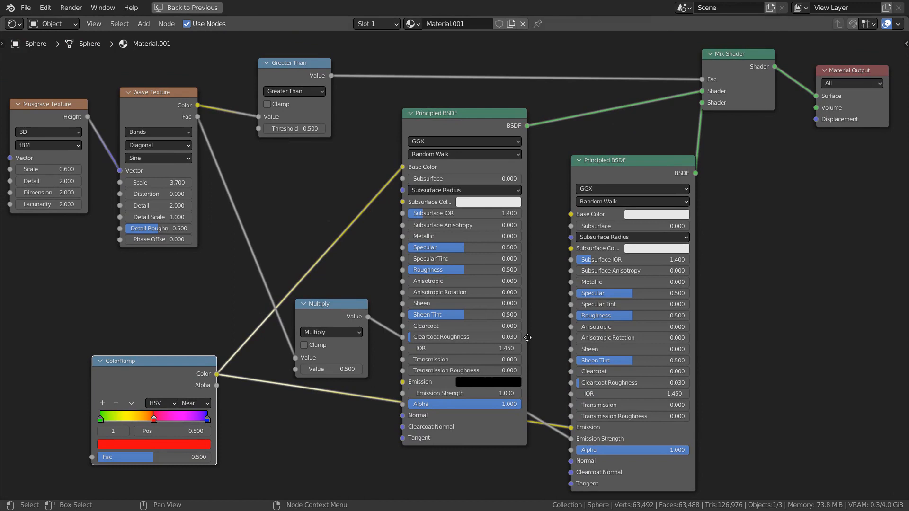
mouse_move(531, 336)
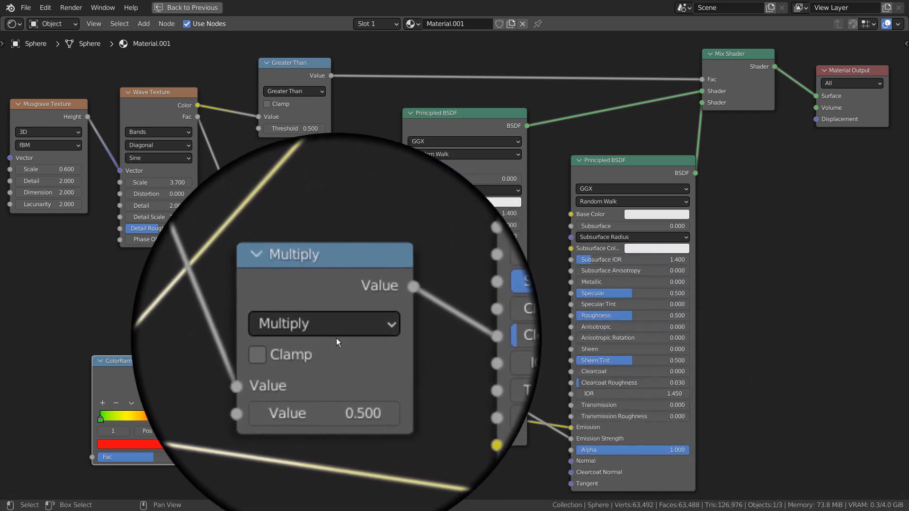
mouse_move(334, 345)
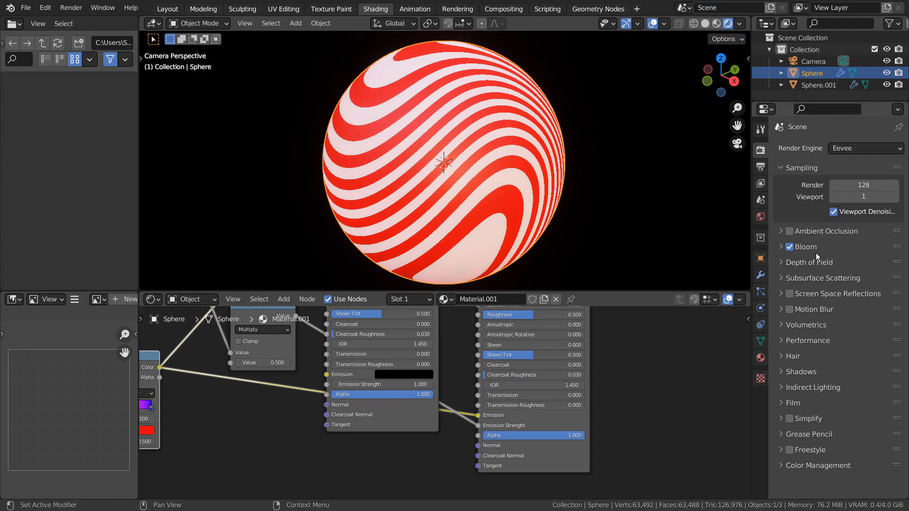
mouse_move(328, 426)
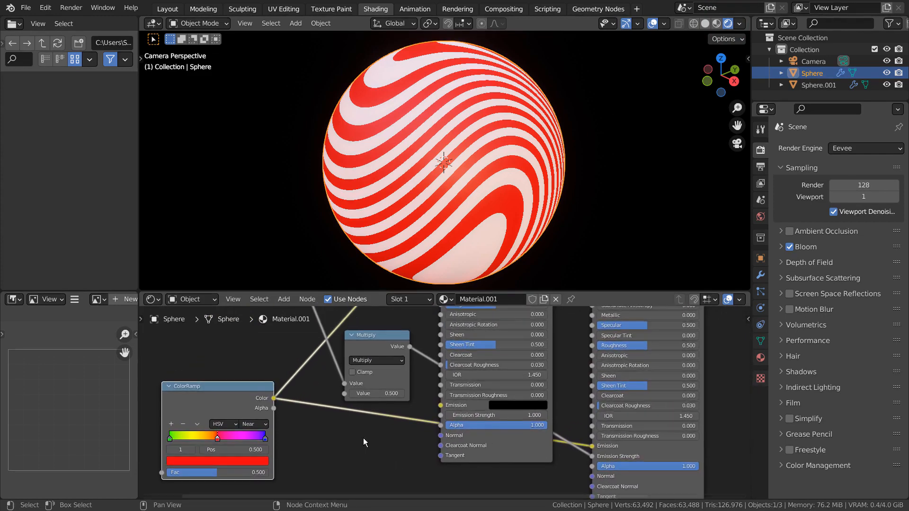
mouse_move(429, 421)
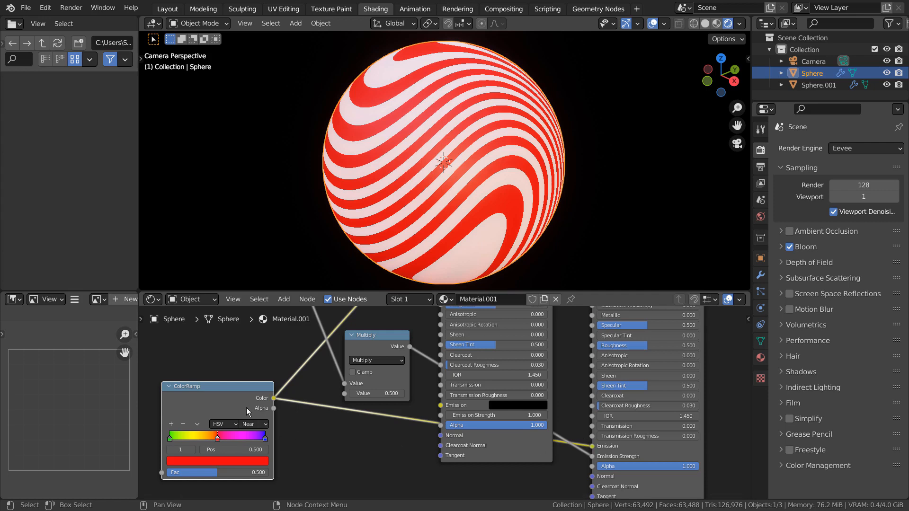
left_click_drag(217, 387, 204, 380)
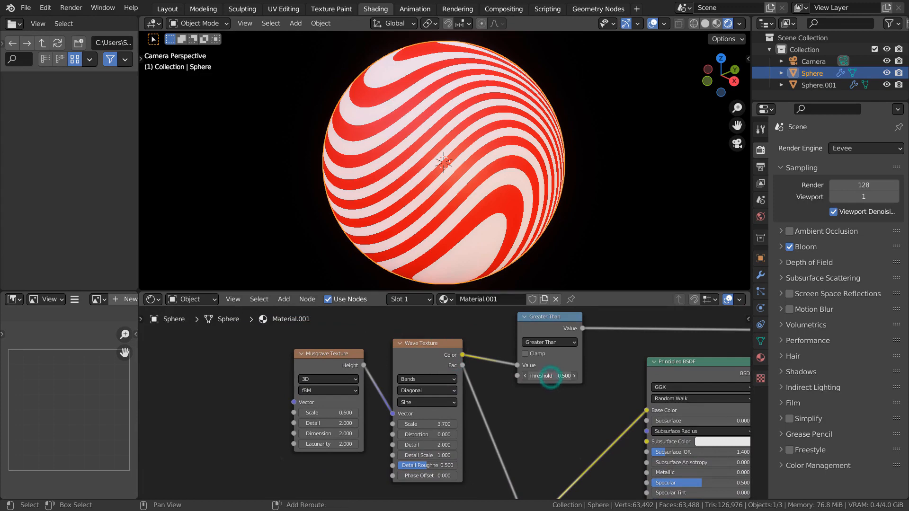
Nudge the stripe threshold, then drag Wave Texture Scale up for denser stripes and back down.
left_click_drag(550, 376, 580, 376)
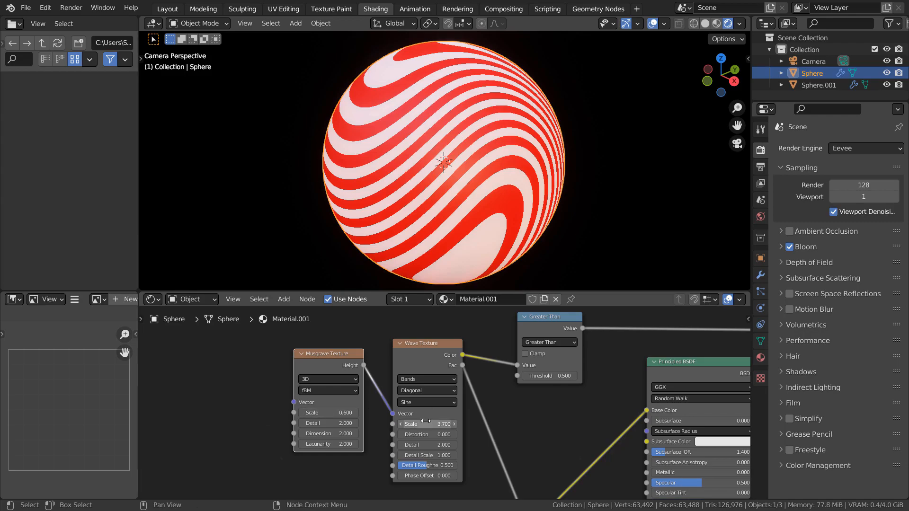
left_click_drag(410, 424, 452, 423)
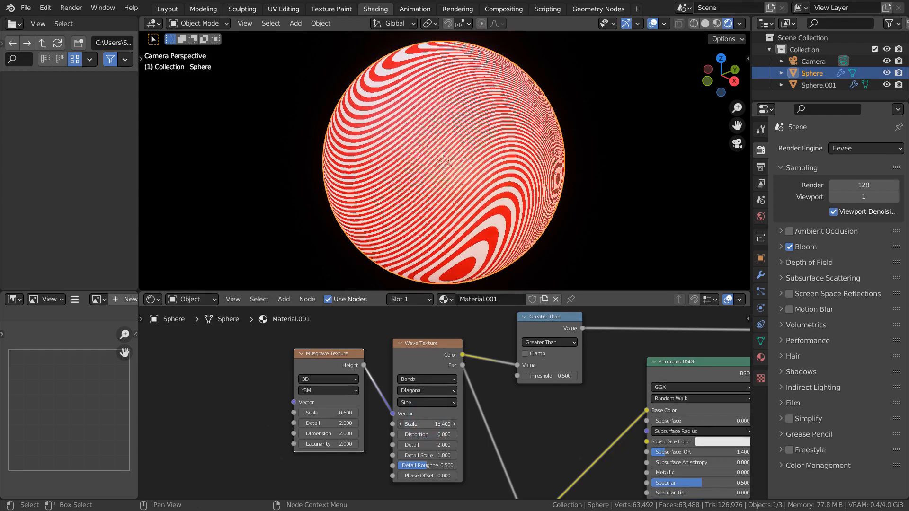
left_click_drag(427, 423, 394, 424)
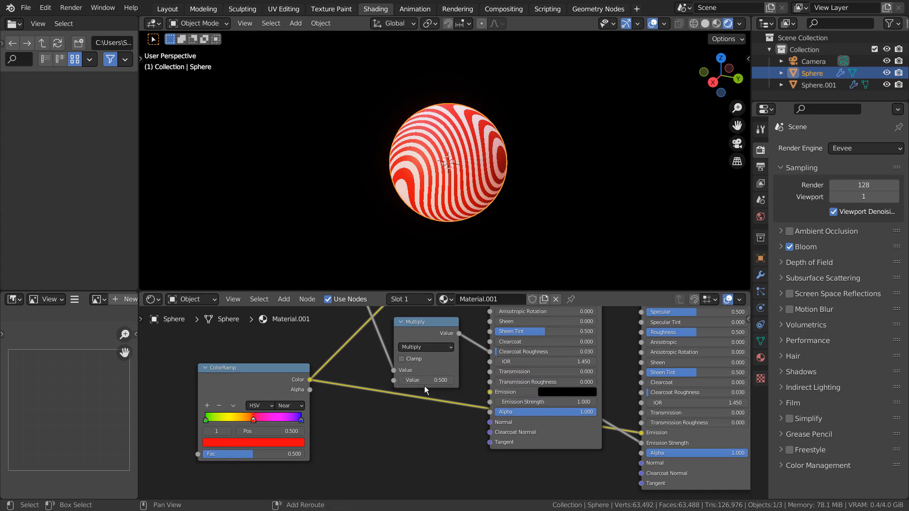
Set the Multiply emission strength to 1.32 and bring up the Compositing workspace's Glare tree.
left_click_drag(426, 380, 452, 380)
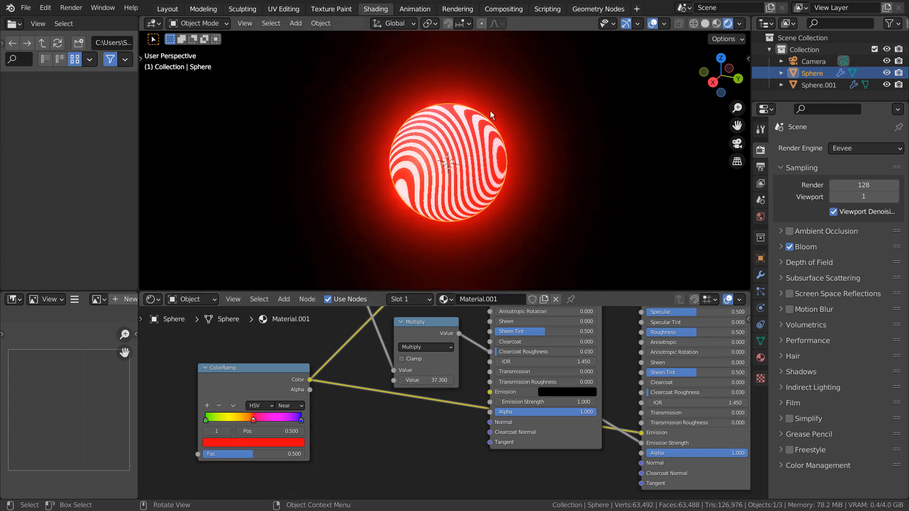
mouse_move(509, 124)
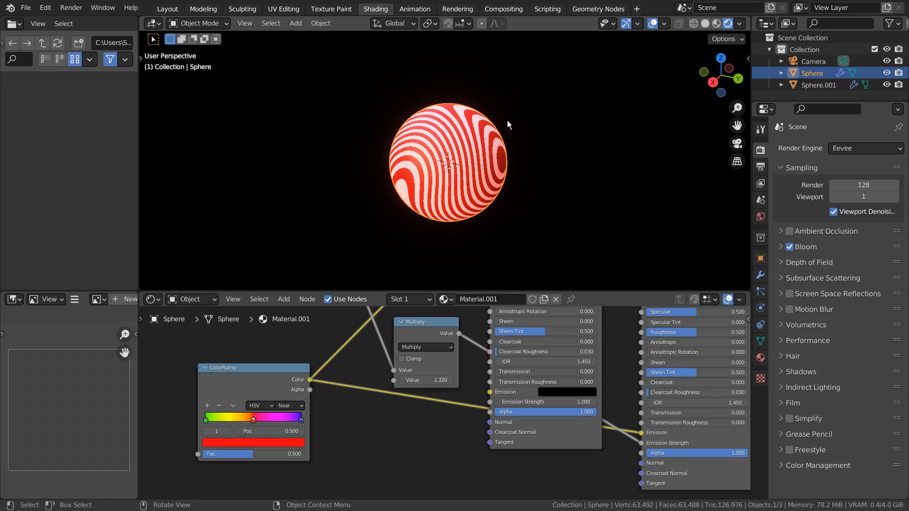
left_click(504, 9)
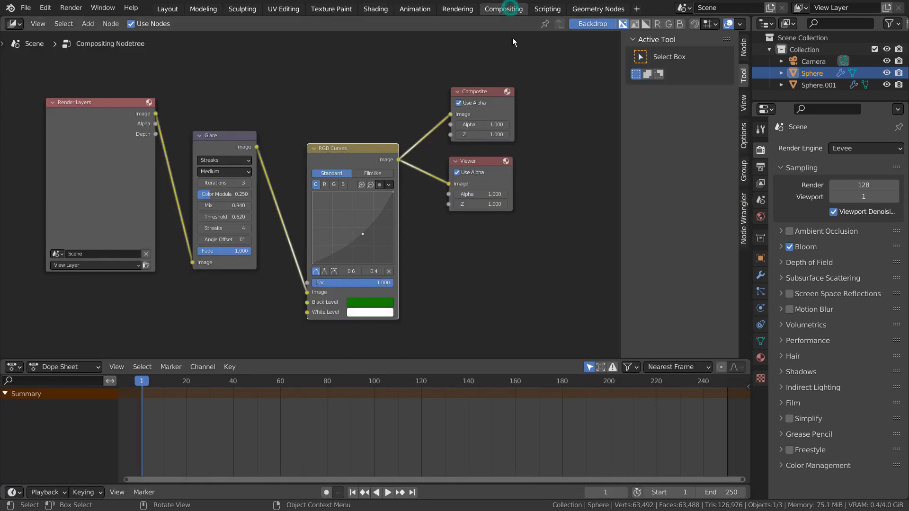